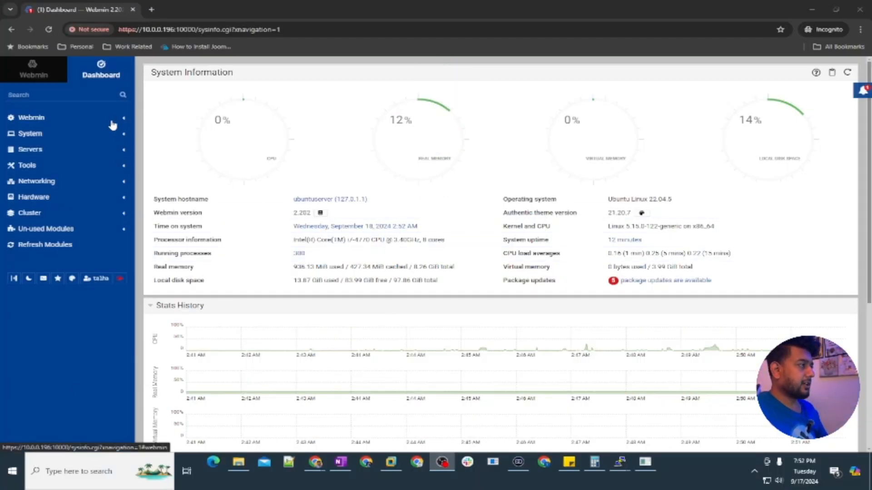
# Open Webmin > Backup Configuration Files and review the modules list and local file destination
pyautogui.click(31, 117)
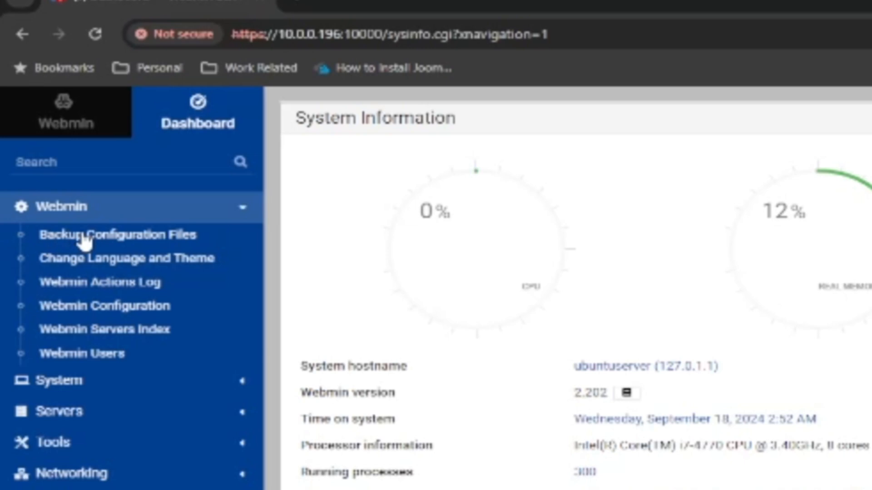
pyautogui.click(116, 234)
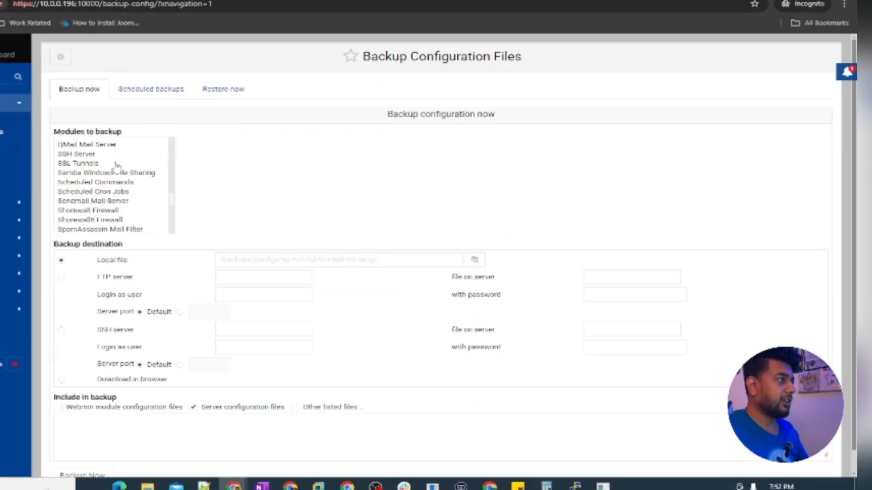
pyautogui.scroll(-3)
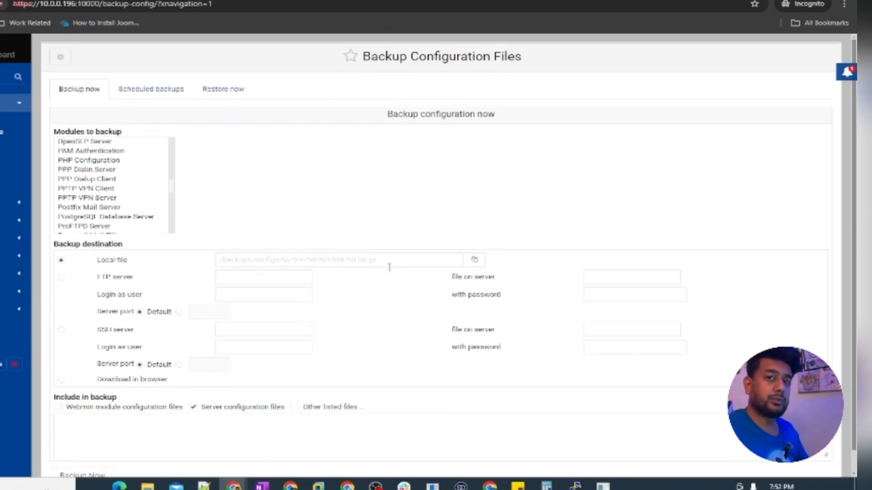
pyautogui.moveTo(61, 286)
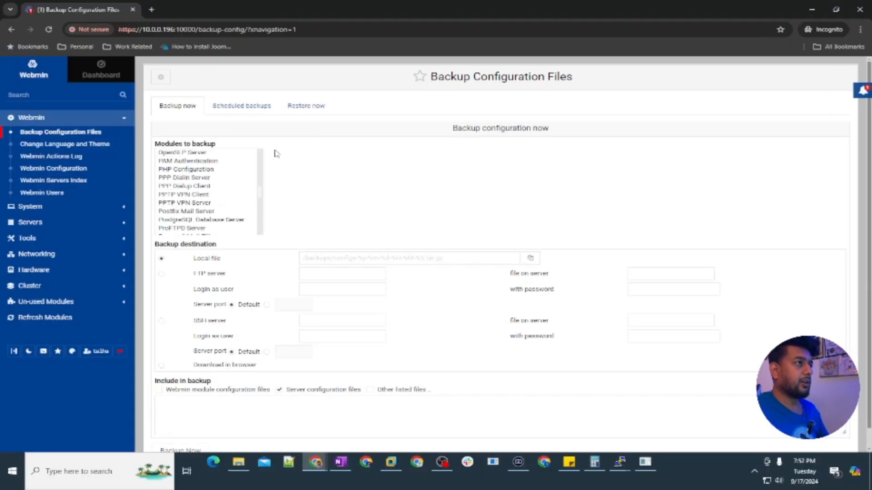
# View the Restore now options, then the Scheduled backups list reporting none defined
pyautogui.click(306, 105)
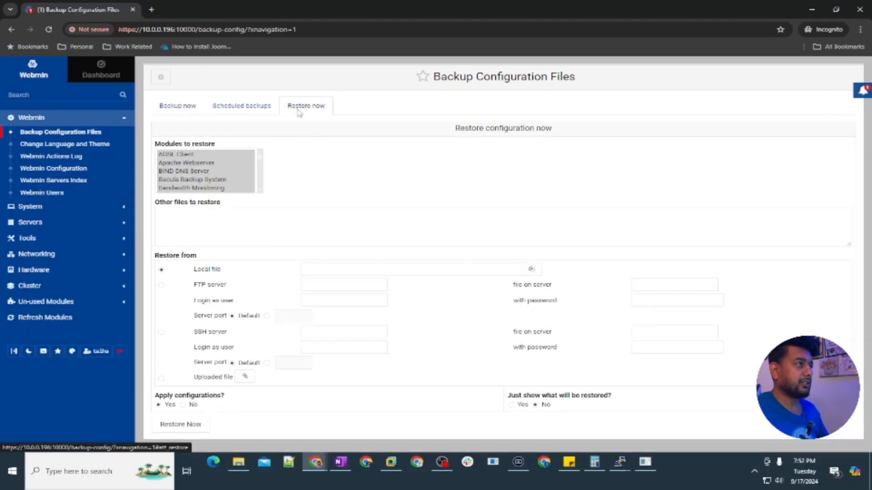
pyautogui.click(241, 106)
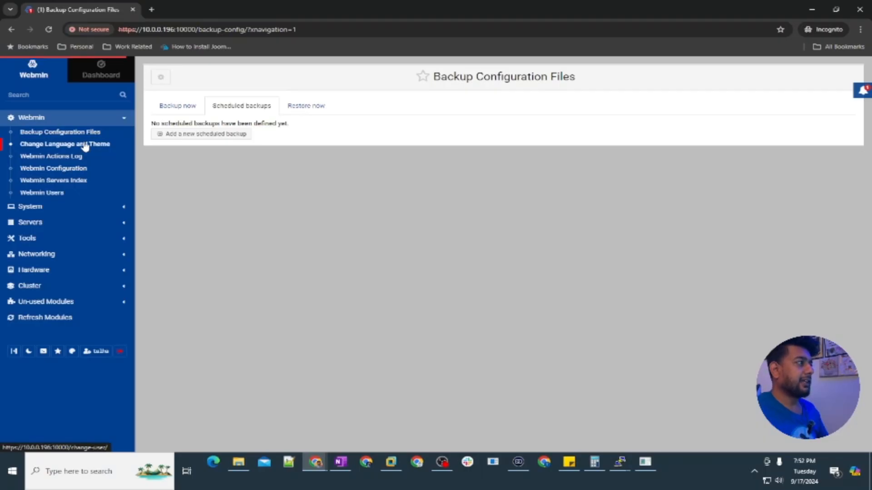
# View Change Language and Theme (global English, Authentic theme), then the Webmin Actions Log search form
pyautogui.click(65, 143)
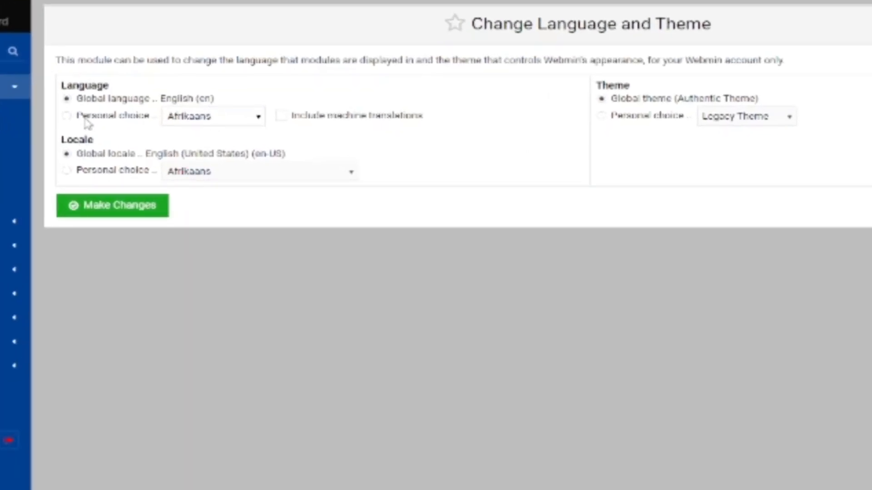
pyautogui.doubleClick(186, 98)
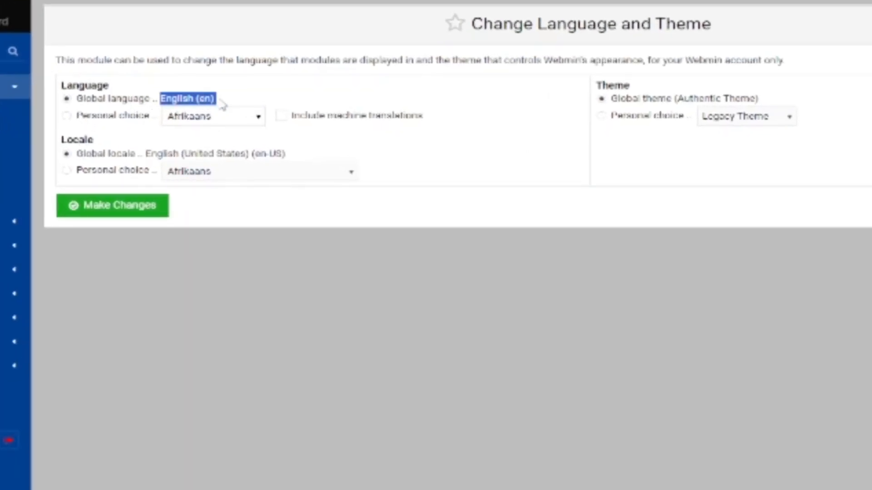
pyautogui.click(52, 156)
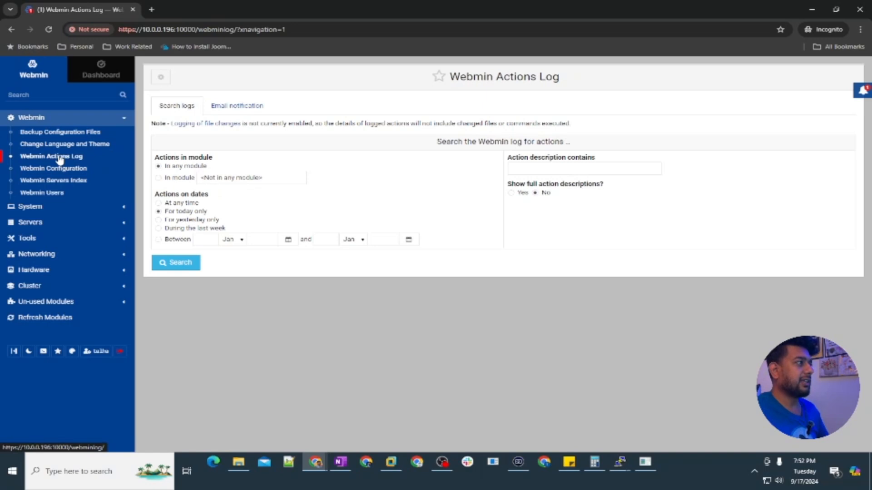
pyautogui.moveTo(251, 147)
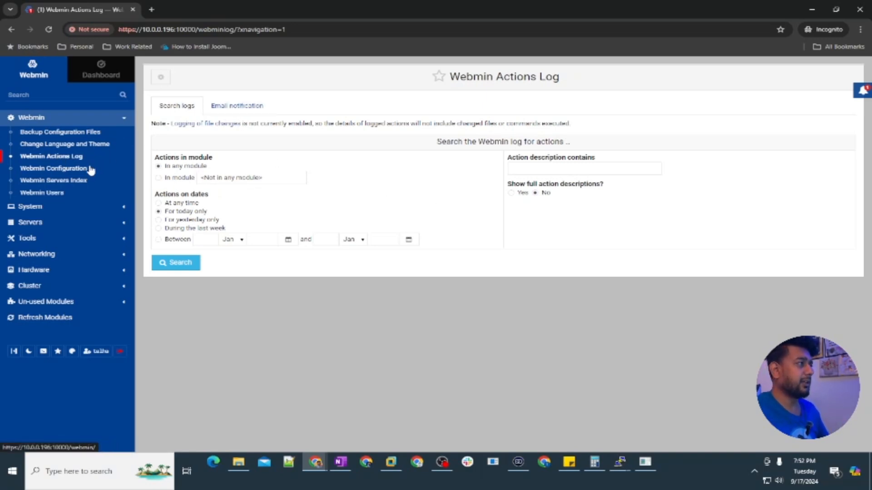
pyautogui.click(54, 168)
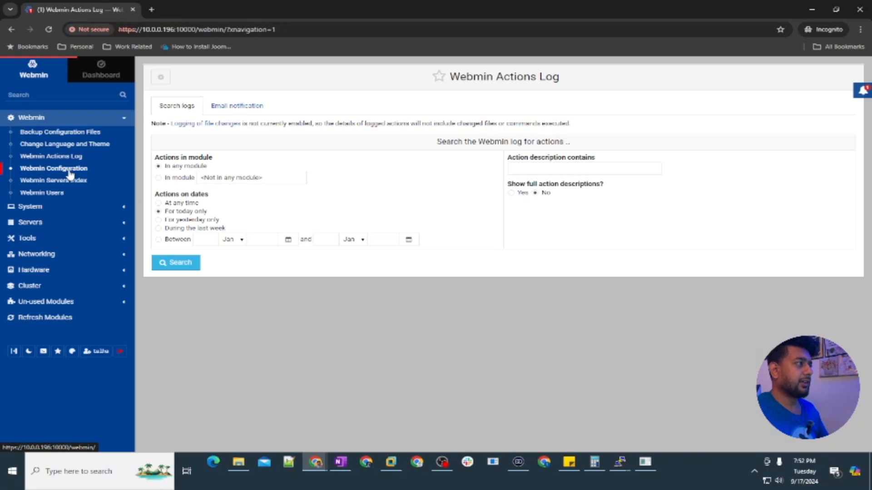
# Open the Webmin Configuration module with its grid of settings categories
pyautogui.click(54, 167)
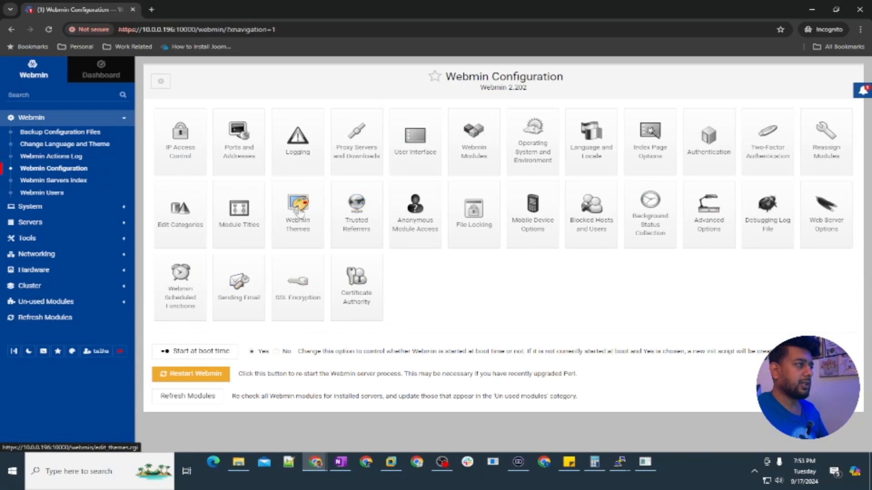
pyautogui.moveTo(308, 238)
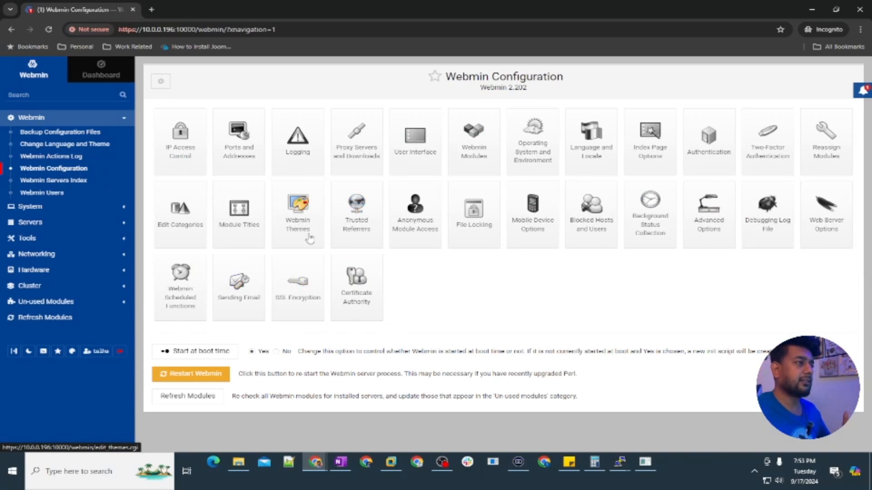
pyautogui.moveTo(474, 237)
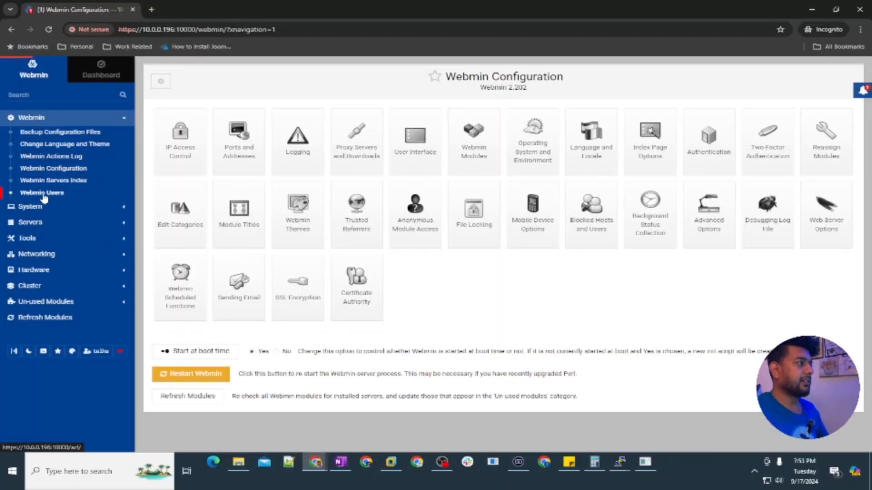
# Open Webmin Users, listing only the root user and no Webmin groups
pyautogui.click(41, 192)
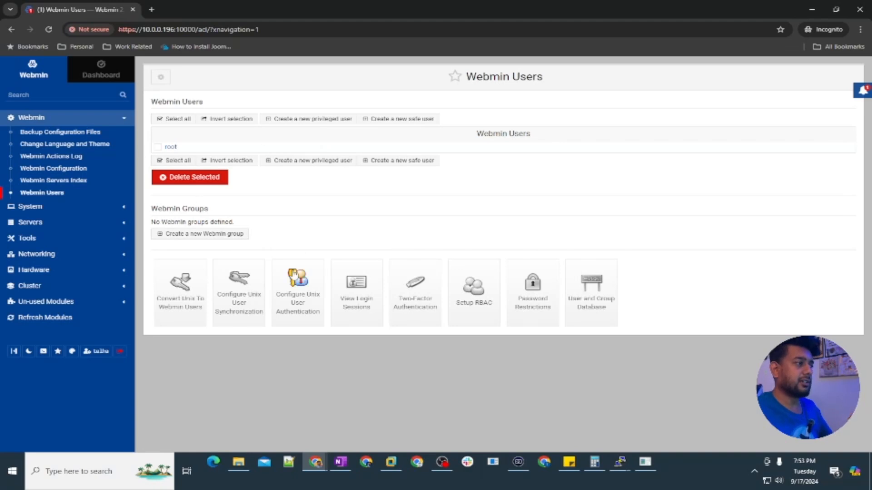
pyautogui.moveTo(179, 284)
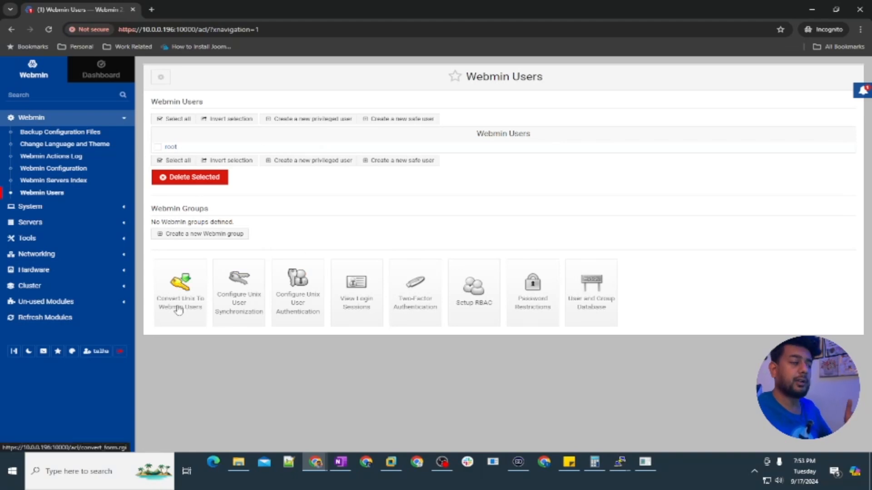
pyautogui.moveTo(210, 308)
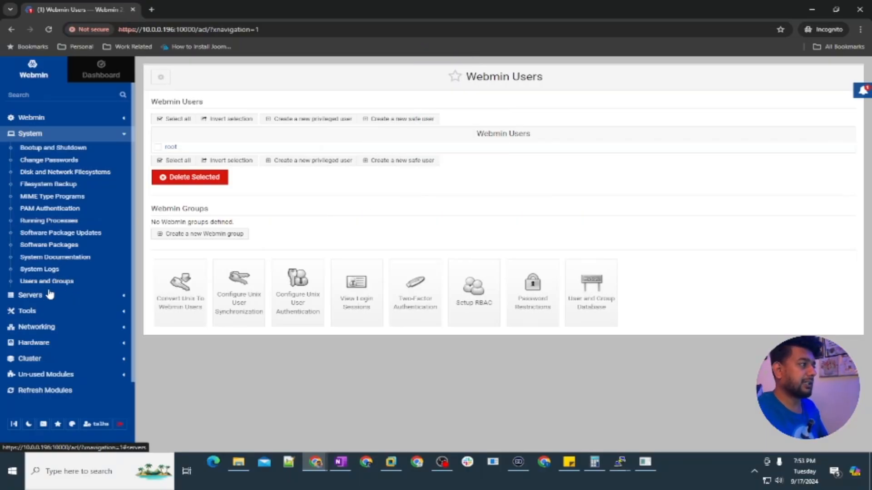
# Open System > Users and Groups and scroll through the Local Users list
pyautogui.click(47, 281)
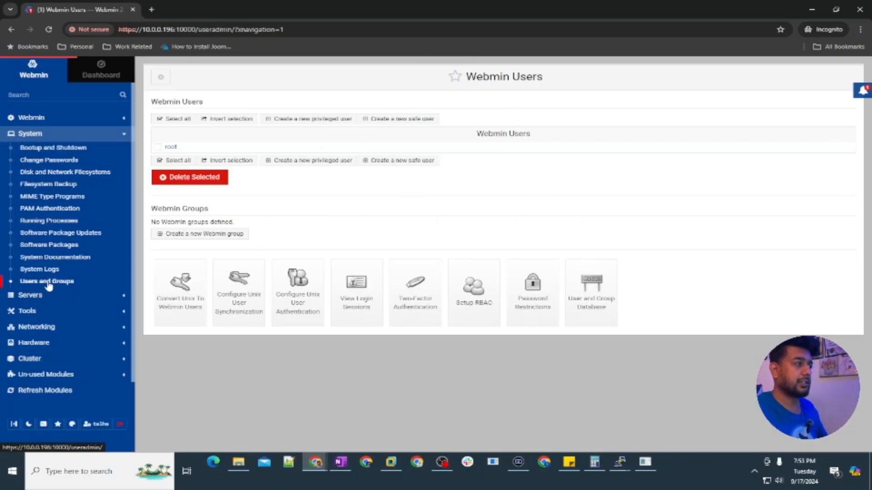
pyautogui.click(47, 281)
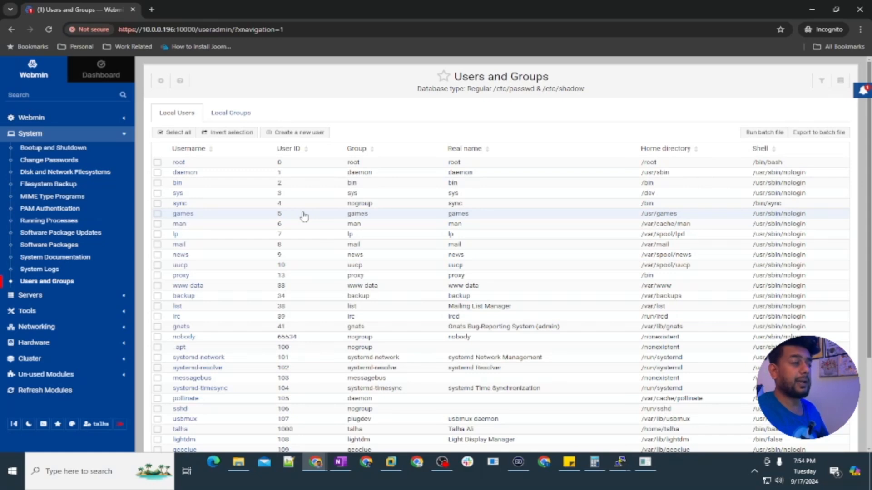
pyautogui.scroll(-3)
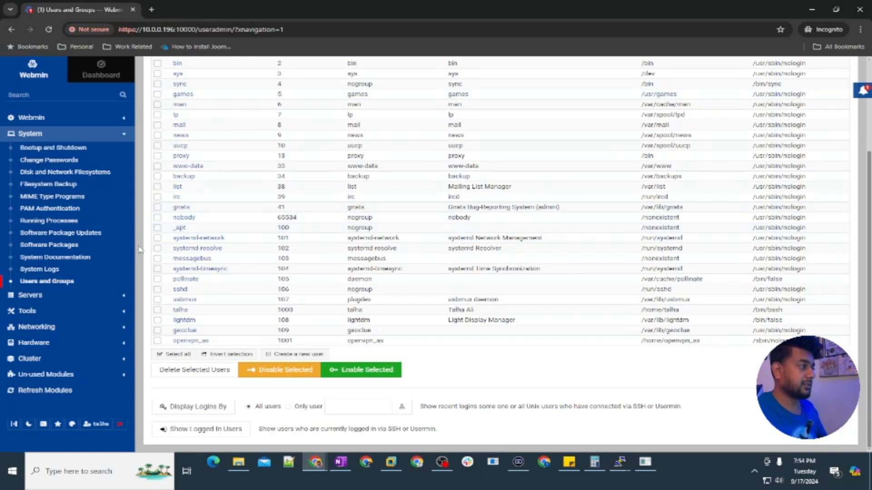
pyautogui.moveTo(39, 268)
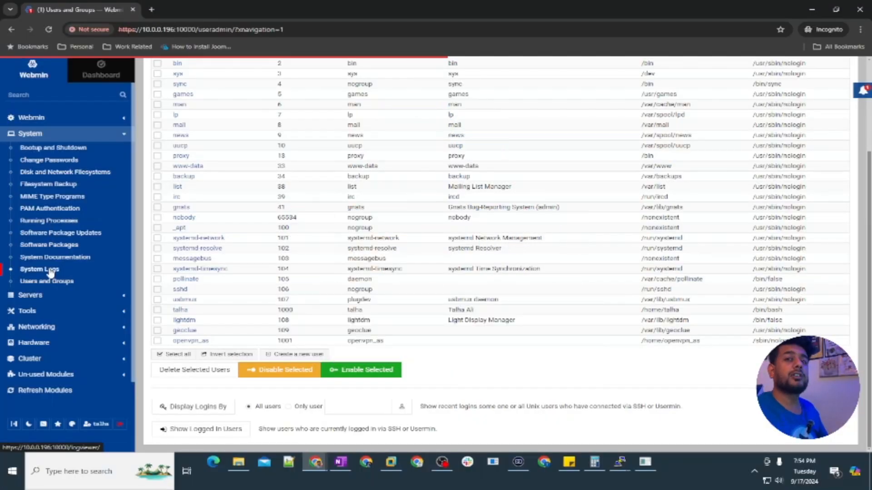
pyautogui.click(39, 269)
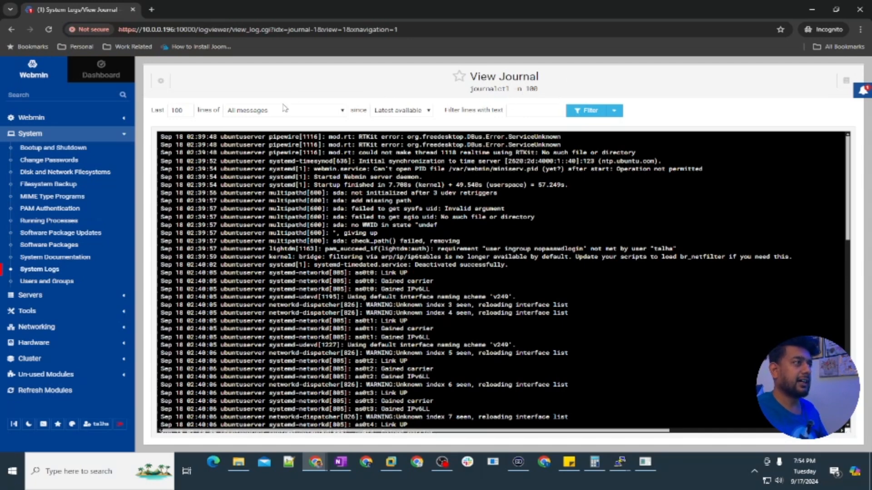
pyautogui.scroll(-3)
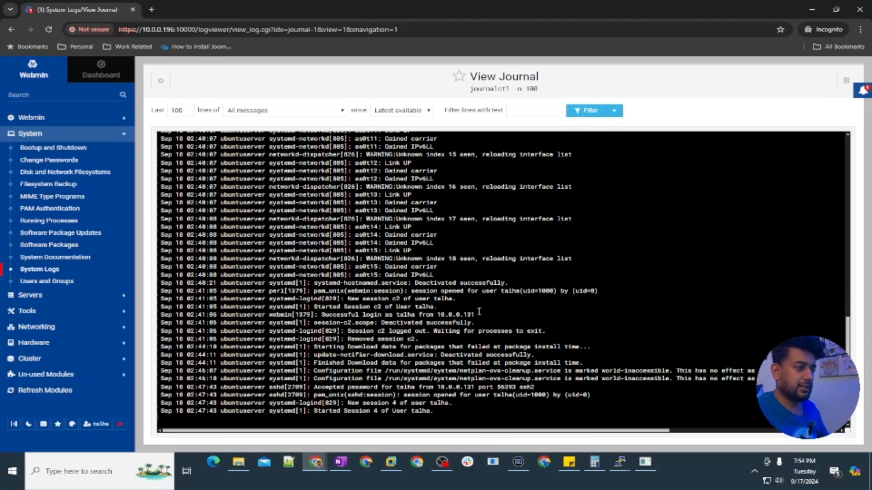
pyautogui.moveTo(442, 412)
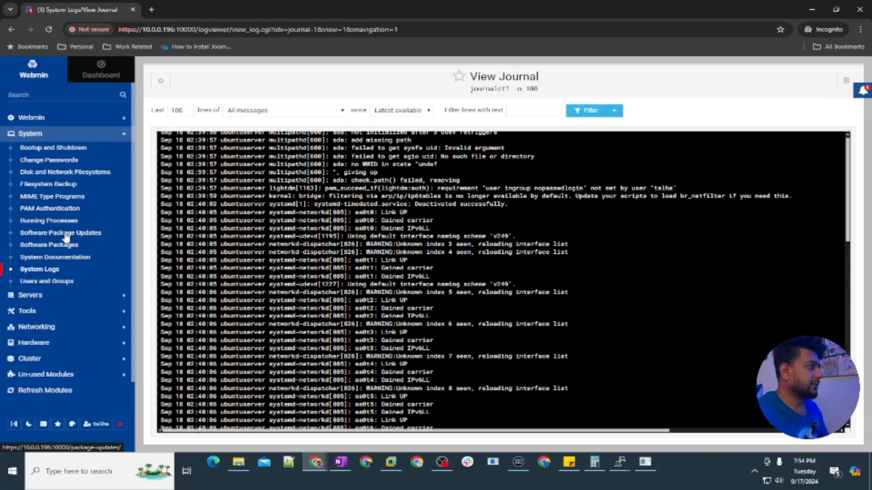
# Open System > Software Package Updates showing five packages with newer versions
pyautogui.click(61, 233)
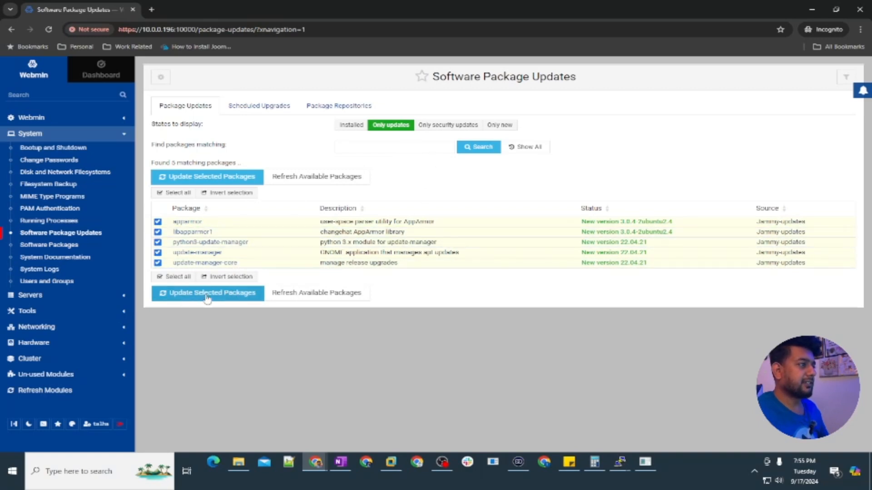
pyautogui.moveTo(53, 221)
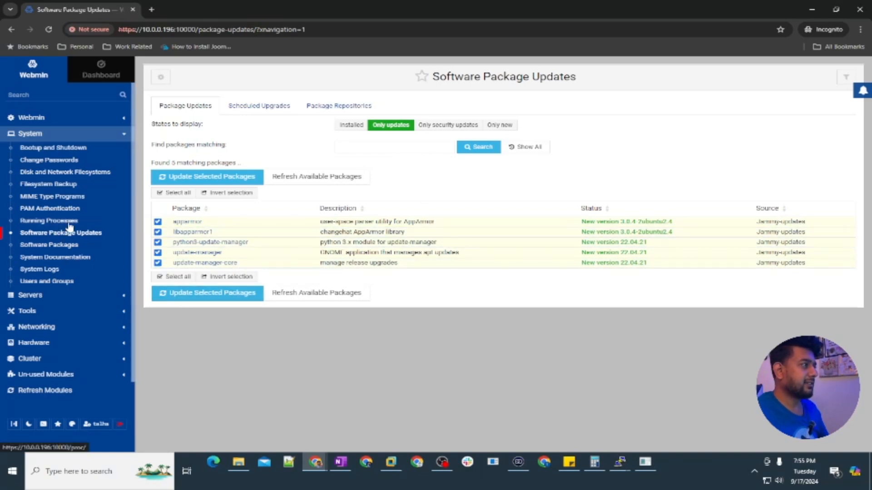
pyautogui.moveTo(55, 169)
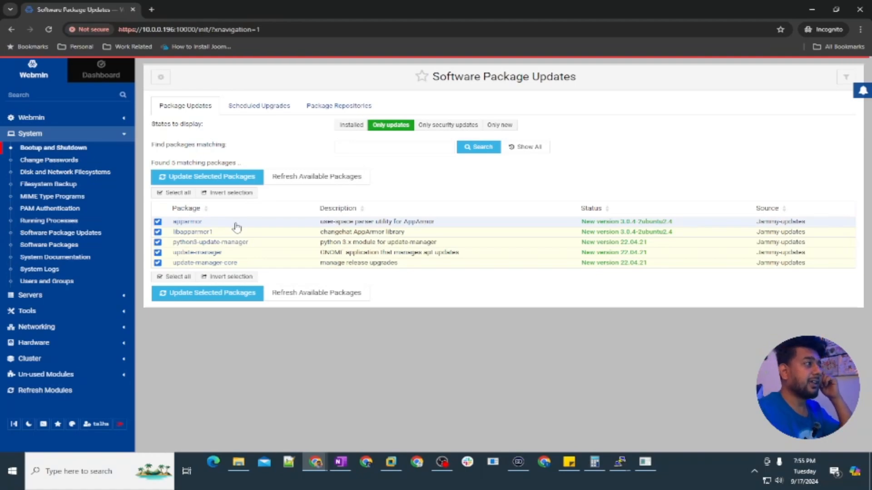
# Review the Bootup and Shutdown services list, then open System > Change Passwords
pyautogui.click(53, 147)
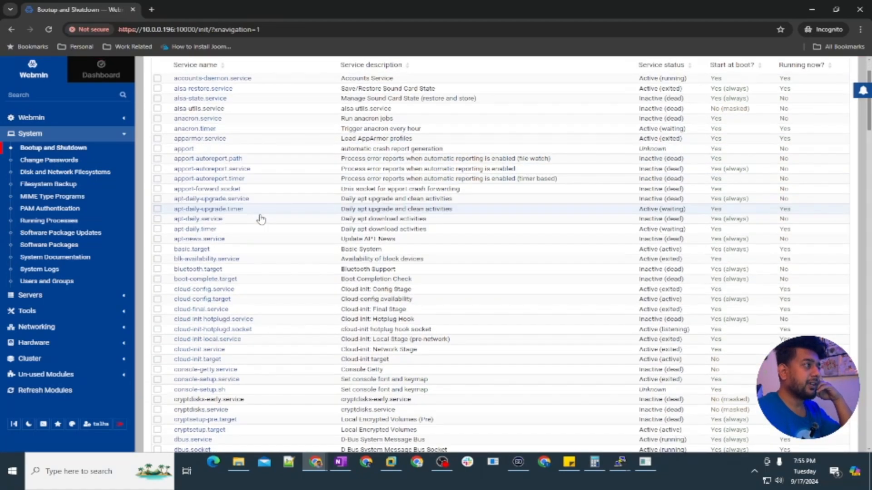
pyautogui.scroll(-3)
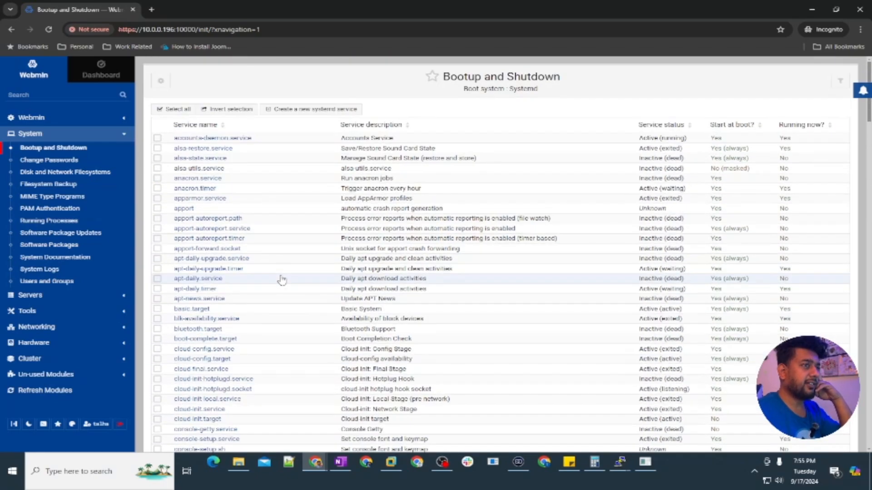
pyautogui.moveTo(369, 134)
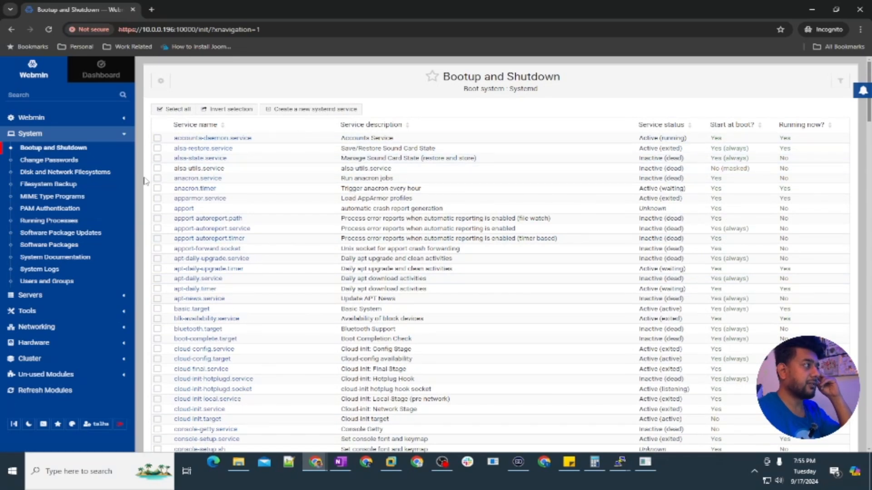
pyautogui.click(49, 160)
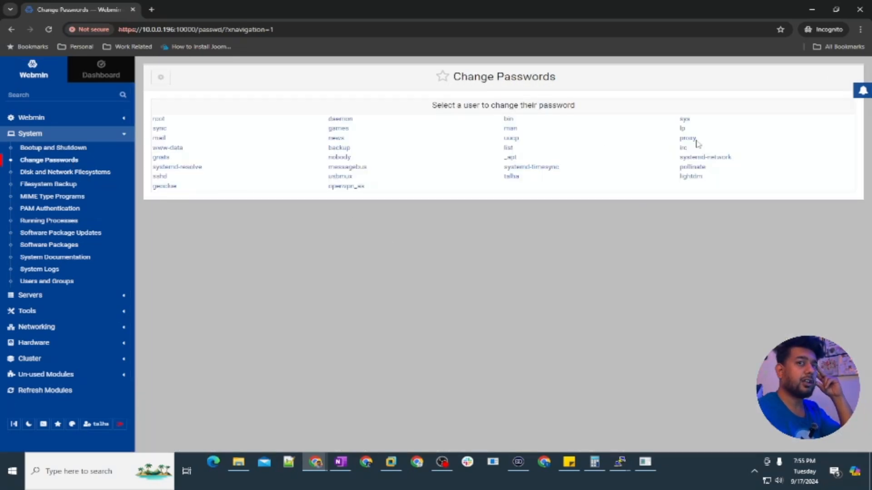
pyautogui.moveTo(371, 134)
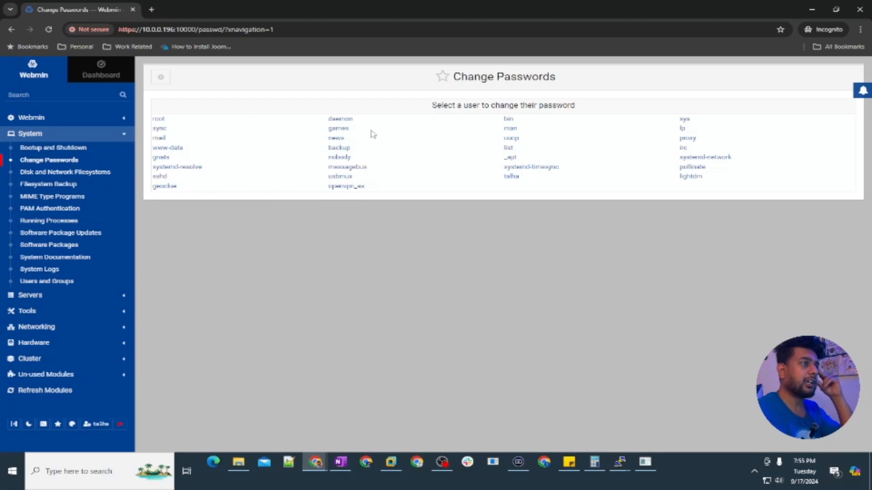
pyautogui.moveTo(469, 188)
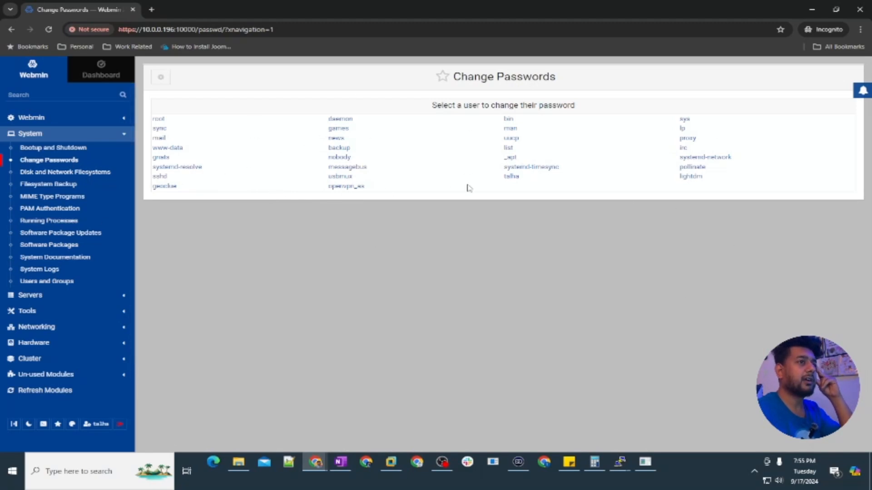
pyautogui.moveTo(523, 181)
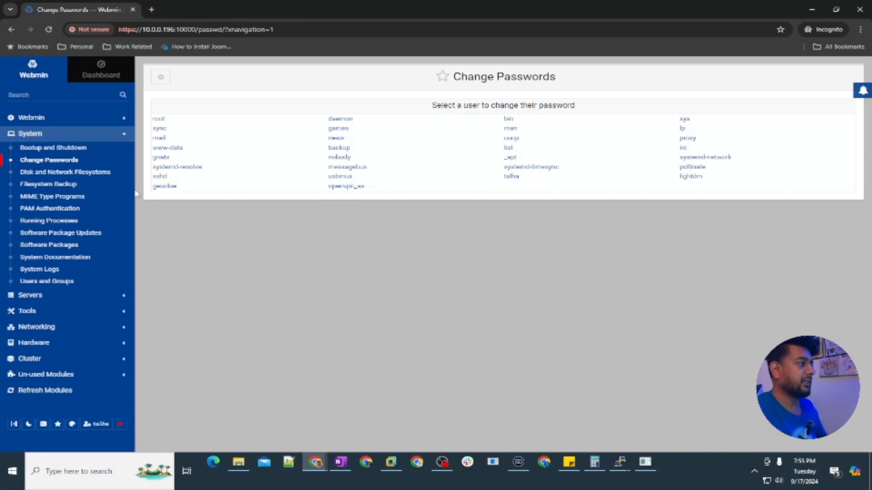
# Collapse System, expand Servers to see its modules, then expand Tools
pyautogui.click(30, 134)
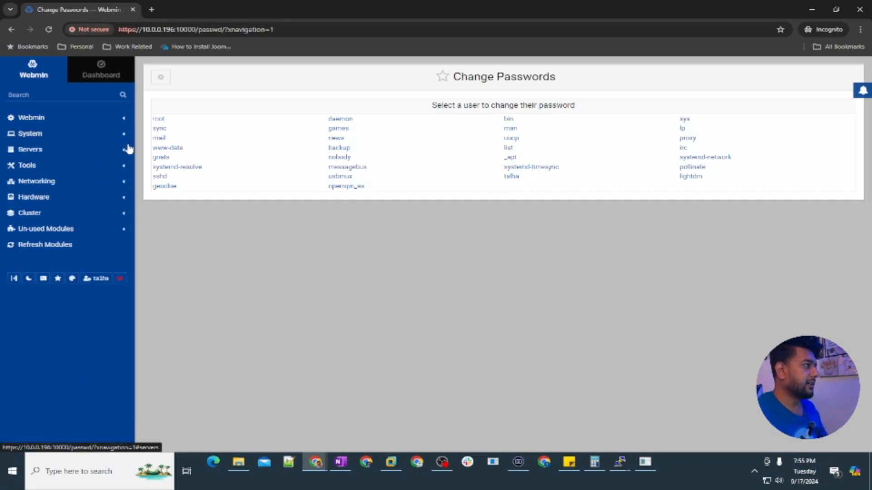
pyautogui.click(30, 149)
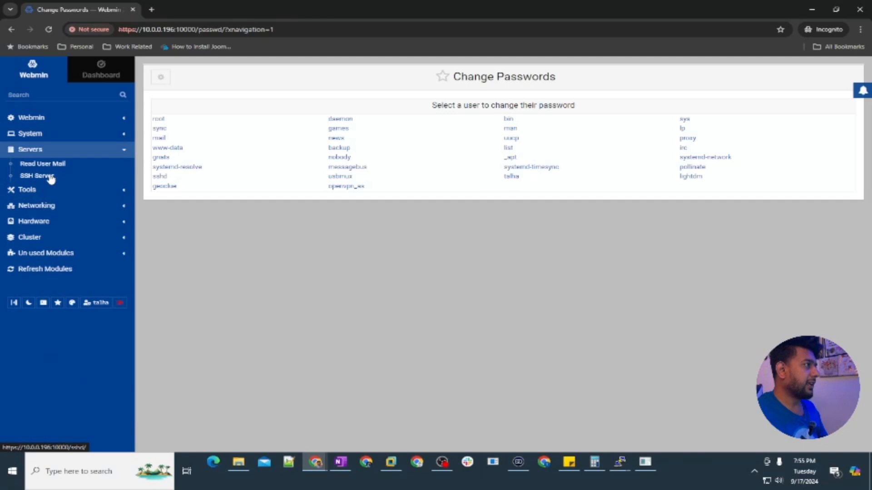
pyautogui.moveTo(86, 185)
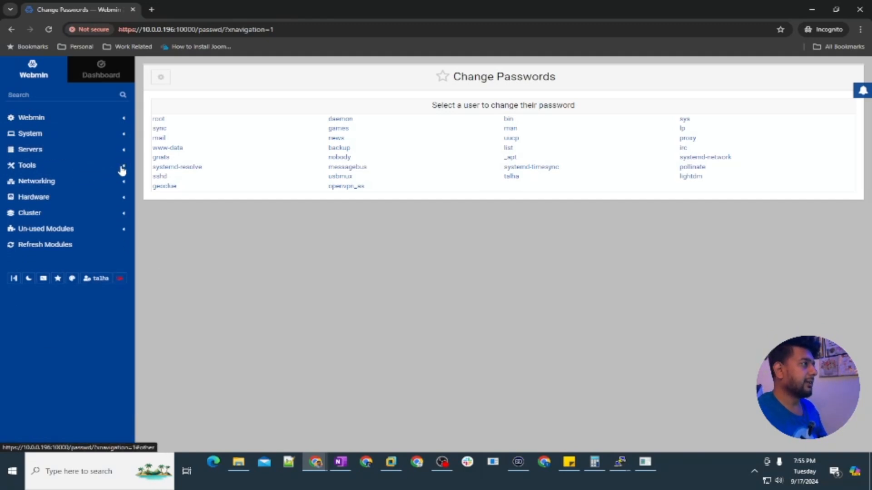
pyautogui.click(26, 165)
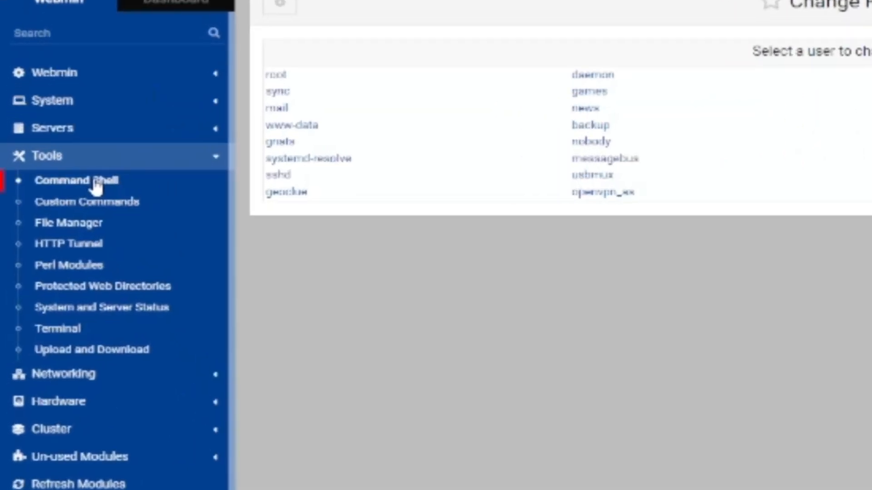
# View Command Shell and Custom Commands (none defined), then open File Manager
pyautogui.click(76, 179)
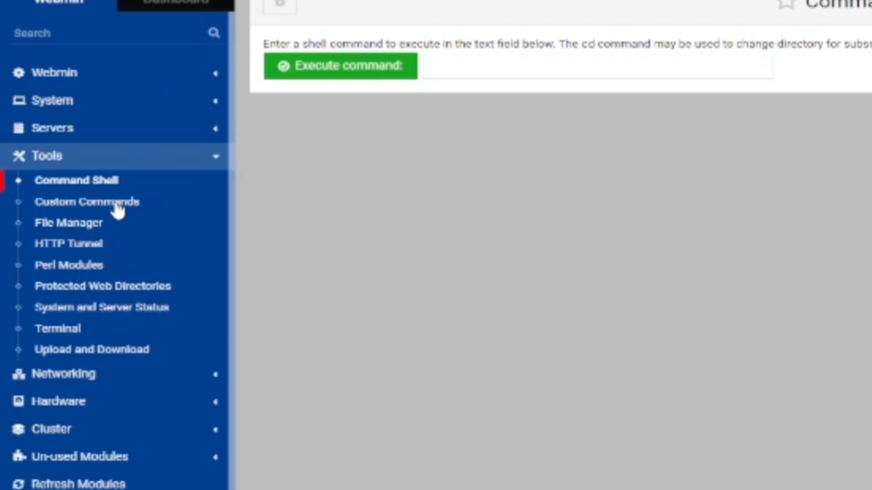
pyautogui.click(86, 201)
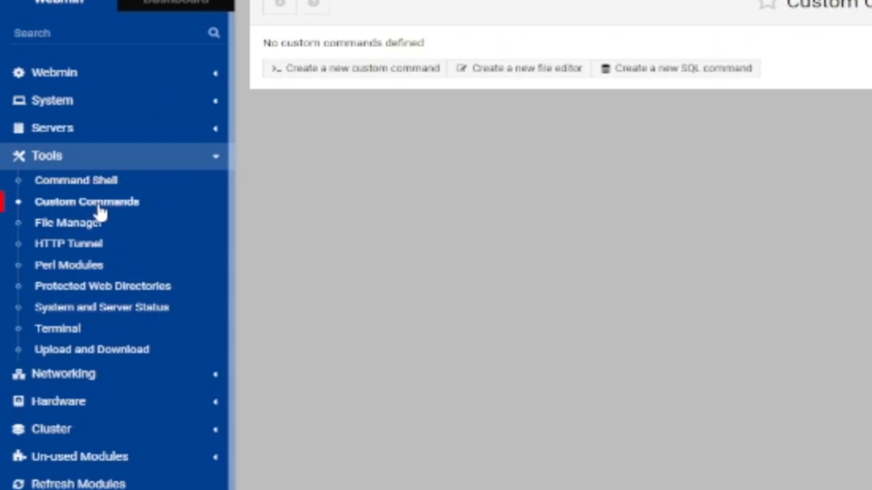
pyautogui.moveTo(644, 95)
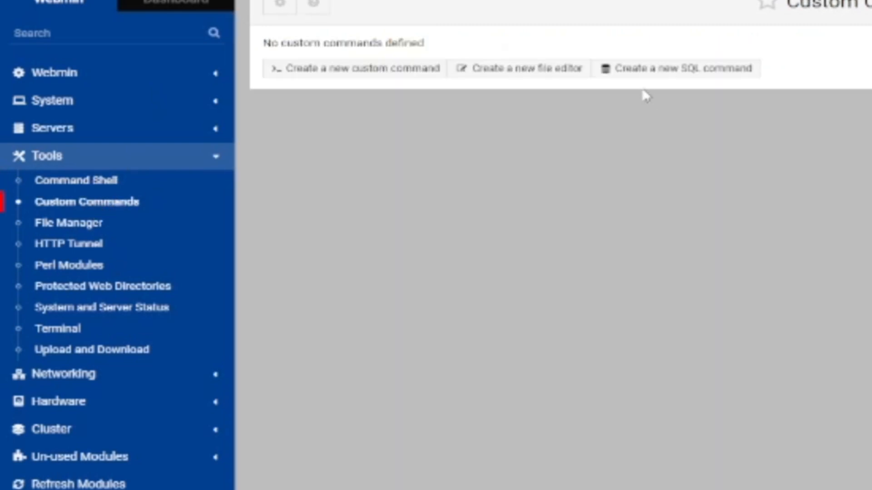
pyautogui.moveTo(83, 230)
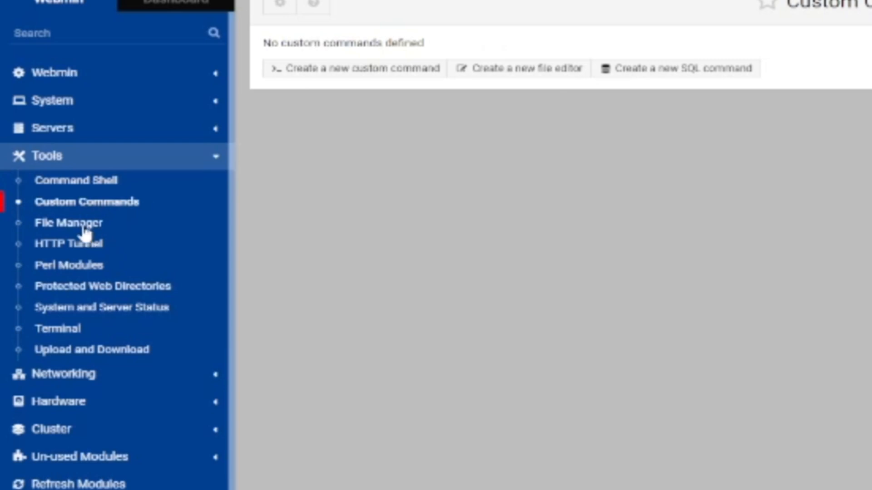
pyautogui.click(70, 223)
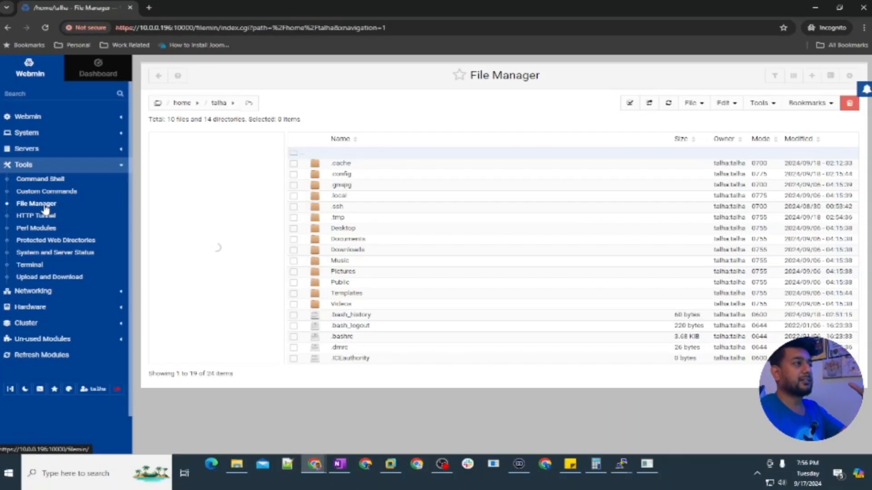
# Browse the File Manager: open the empty Downloads folder, return home and view a file's context and File menu
pyautogui.click(36, 204)
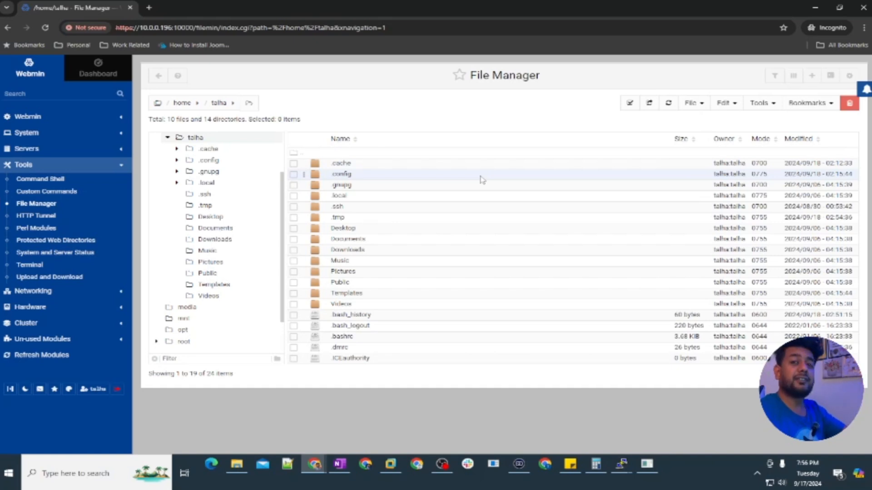
pyautogui.moveTo(347, 250)
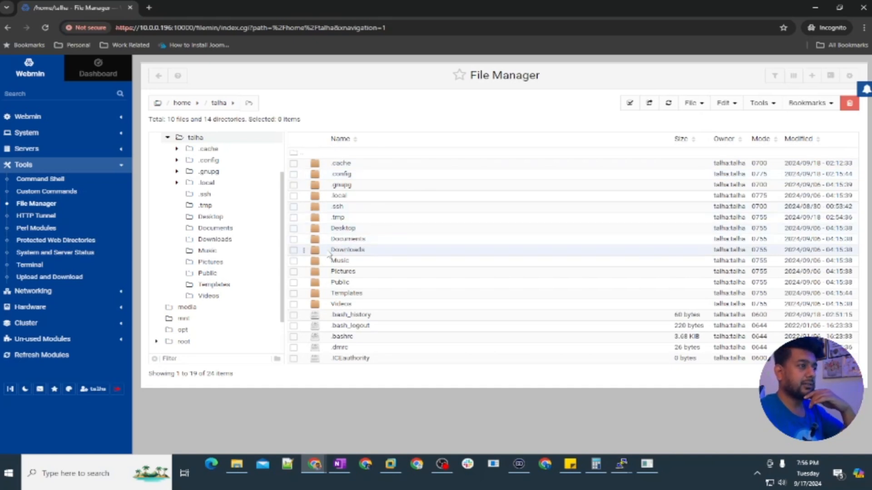
pyautogui.doubleClick(347, 250)
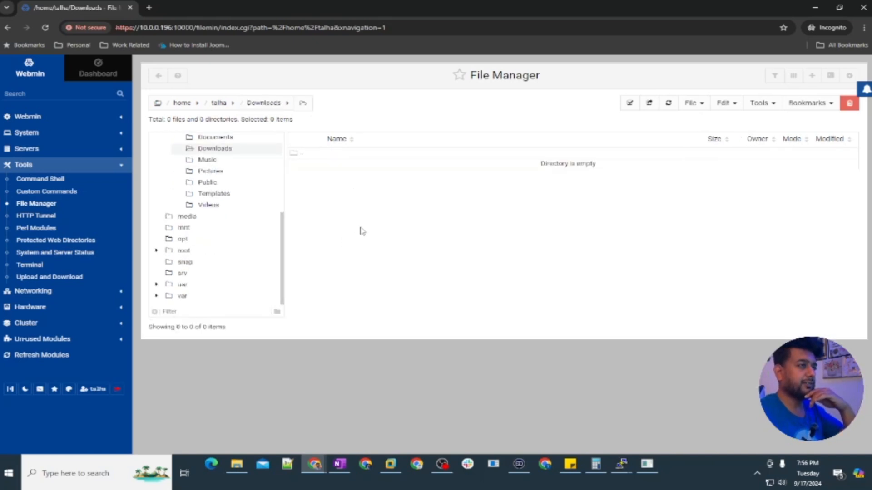
pyautogui.moveTo(324, 250)
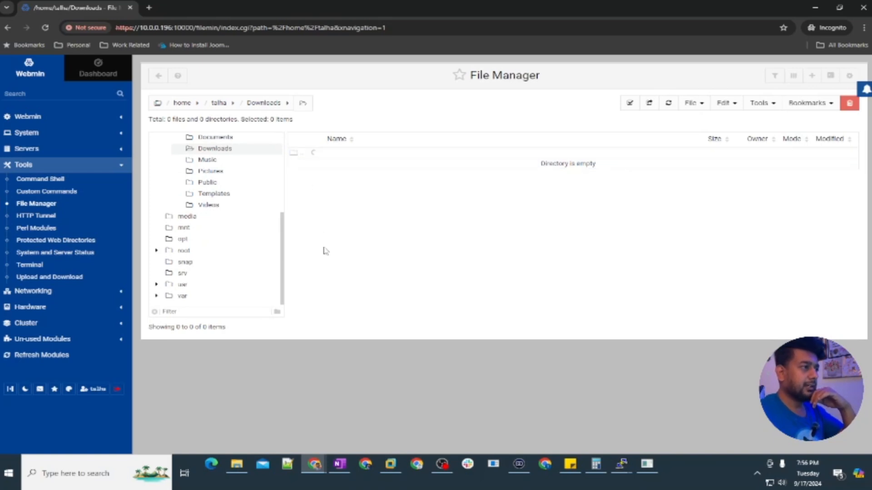
pyautogui.rightClick(333, 315)
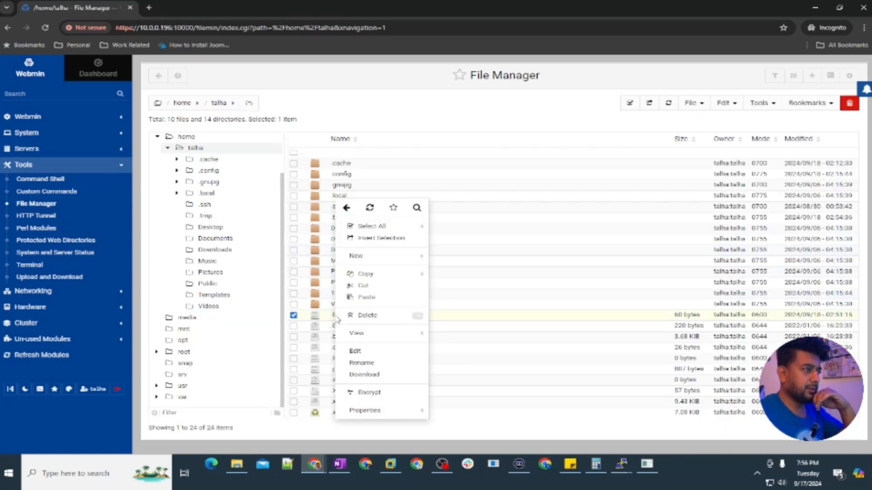
pyautogui.moveTo(364, 374)
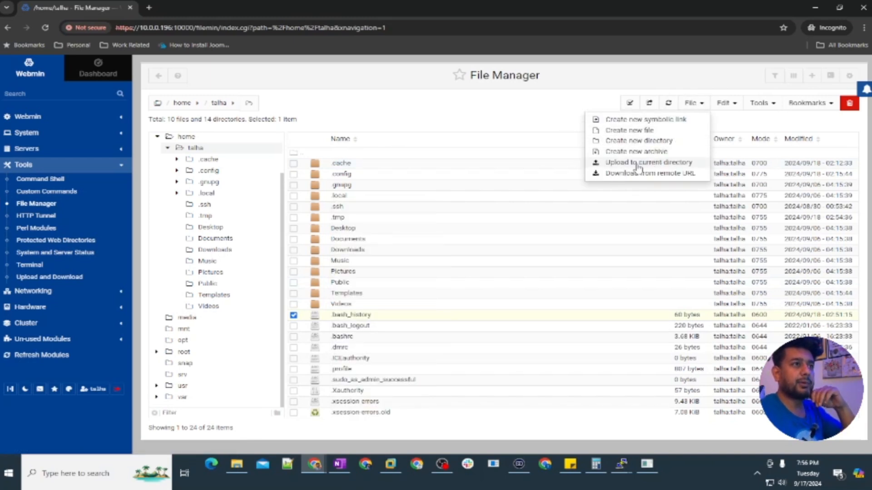
pyautogui.click(455, 114)
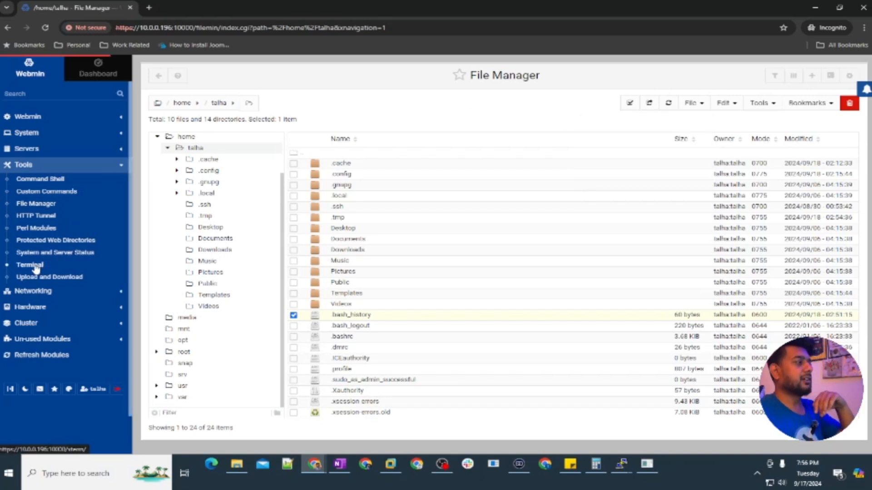
# Launch the web Terminal from Tools, then collapse the Tools module group
pyautogui.click(30, 264)
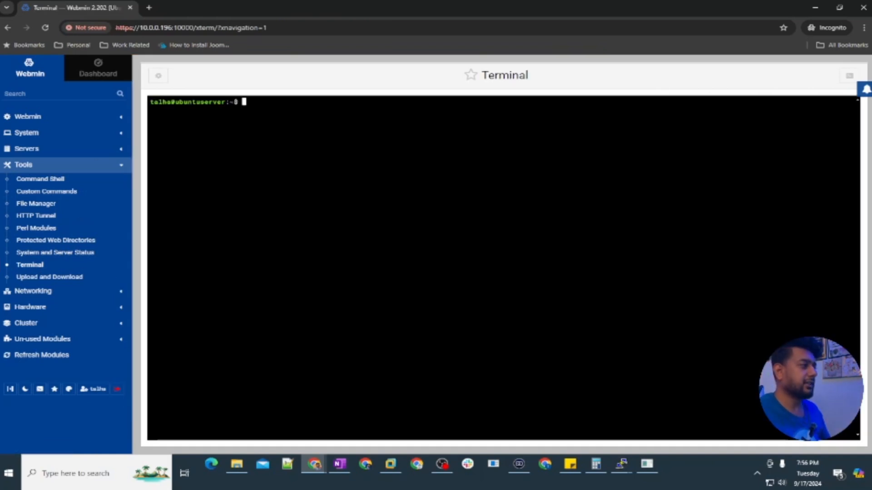
pyautogui.moveTo(284, 138)
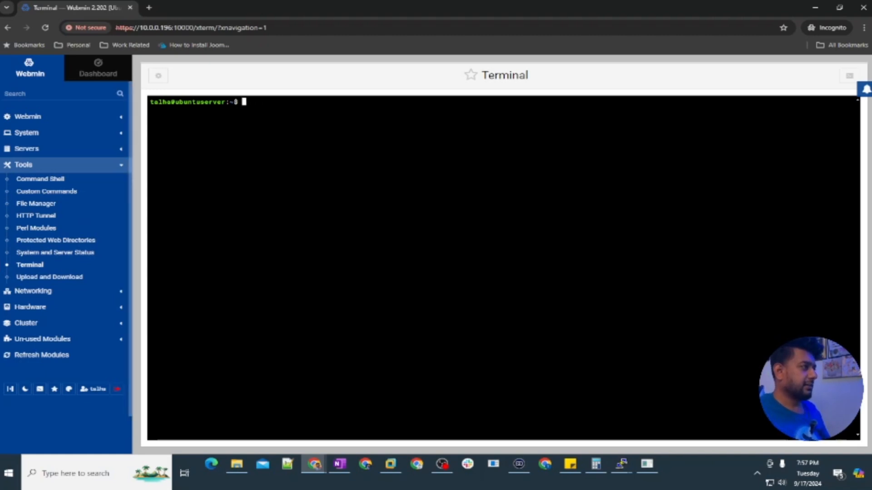
pyautogui.click(24, 165)
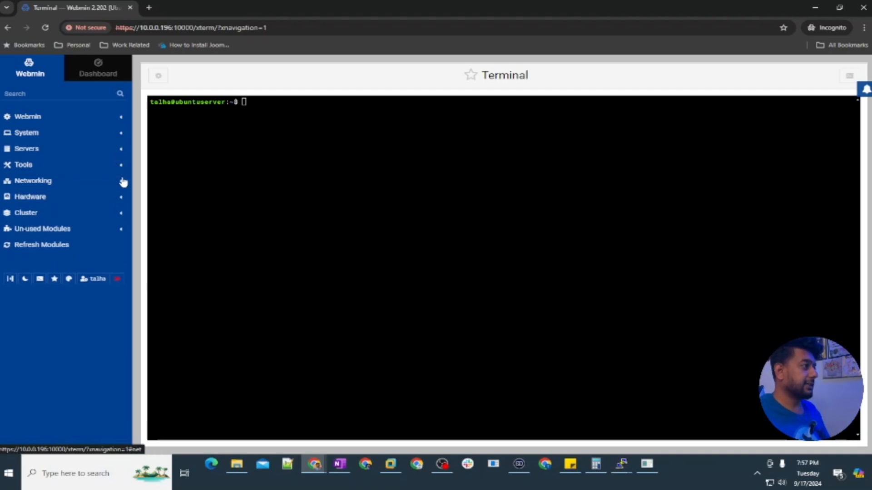
# View Network Interfaces under Network Configuration and the boot-time DHCP settings of ens33
pyautogui.click(33, 180)
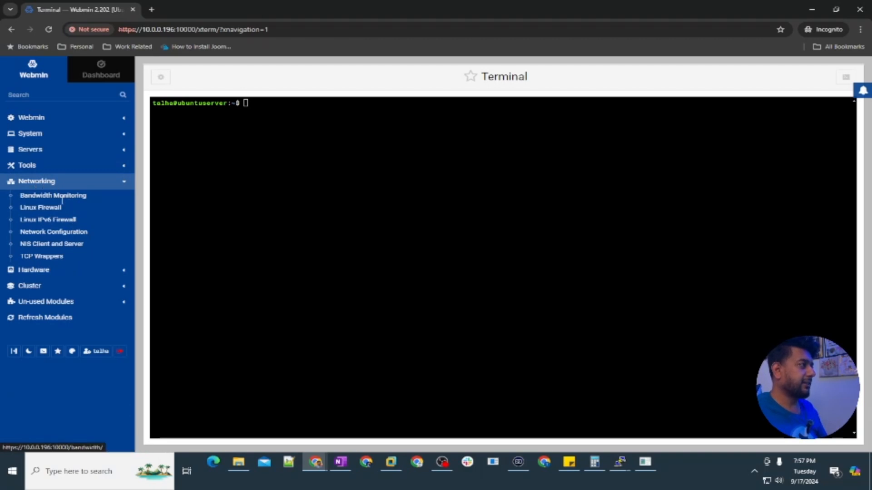
pyautogui.moveTo(53, 231)
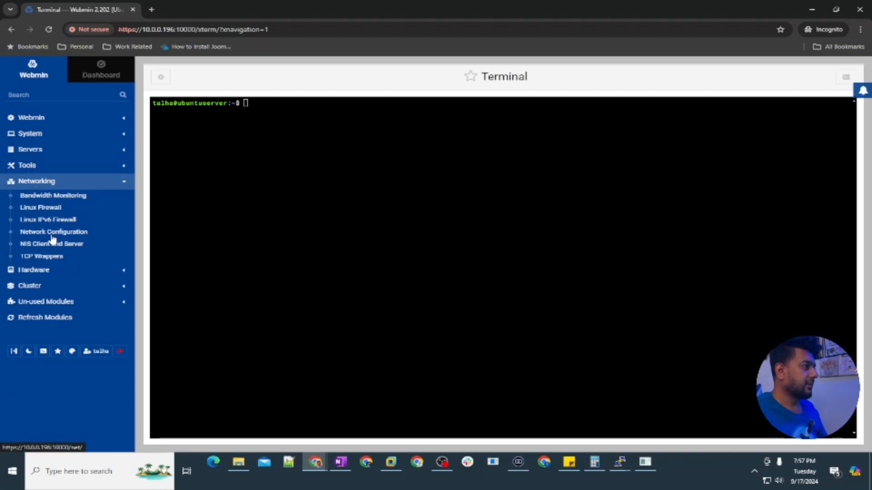
pyautogui.click(53, 231)
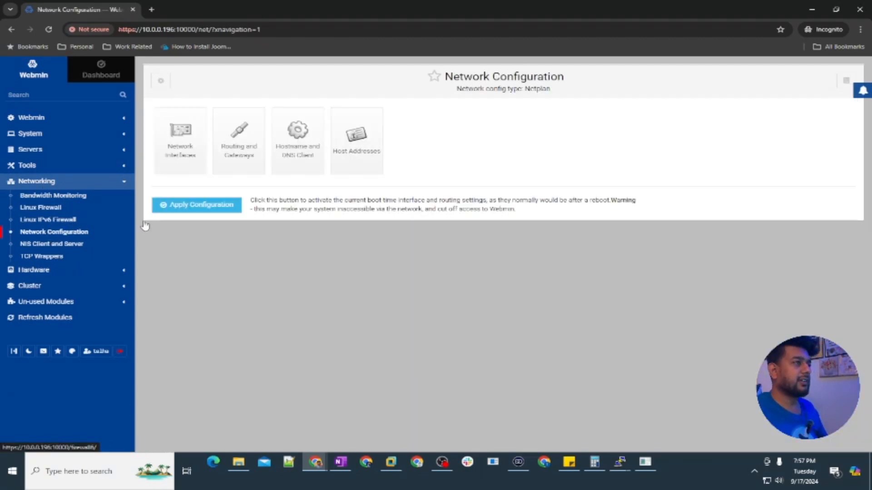
pyautogui.click(180, 139)
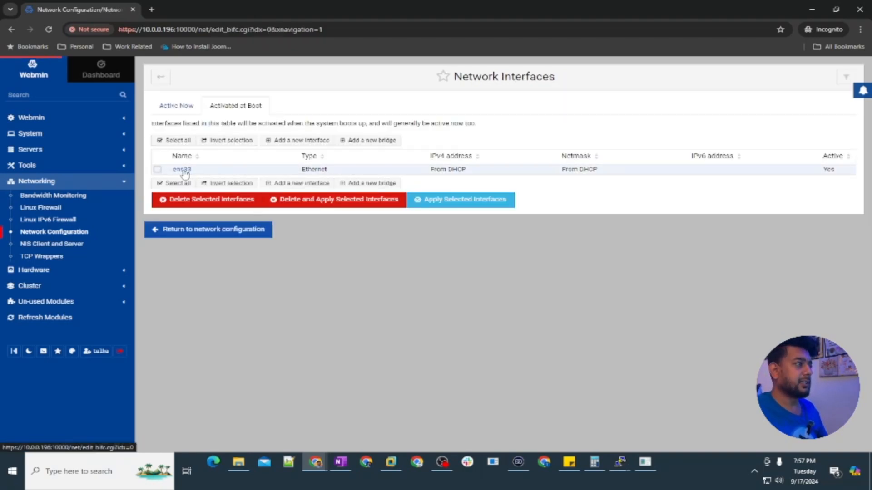
pyautogui.click(181, 168)
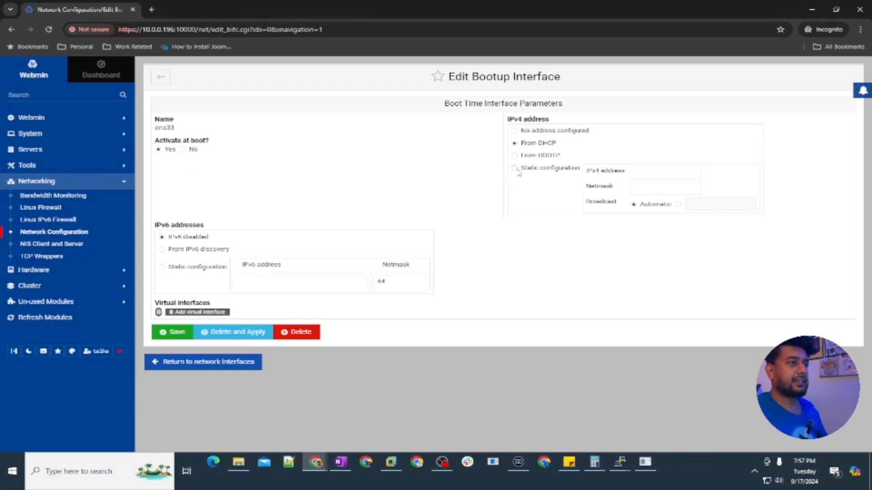
pyautogui.click(514, 168)
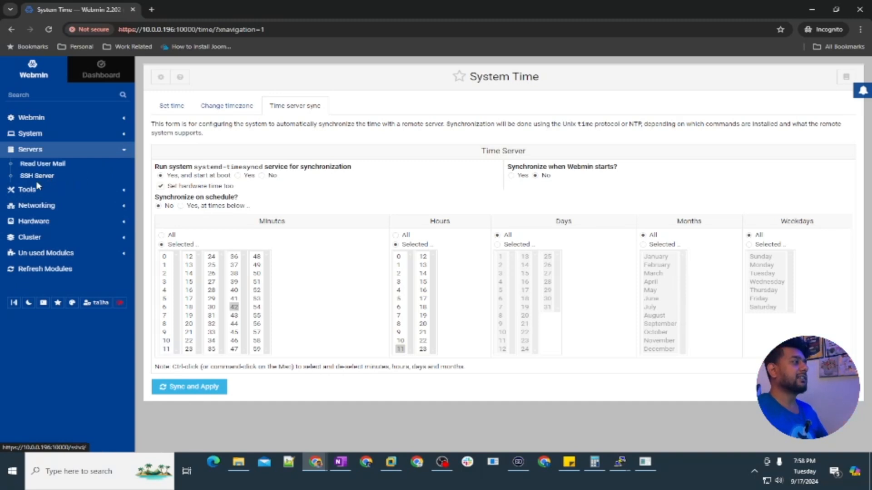
pyautogui.moveTo(43, 163)
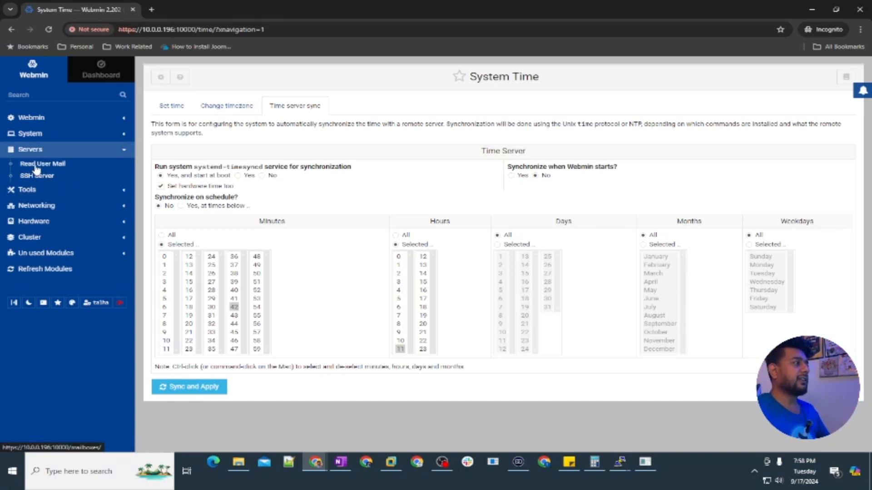
pyautogui.moveTo(92, 172)
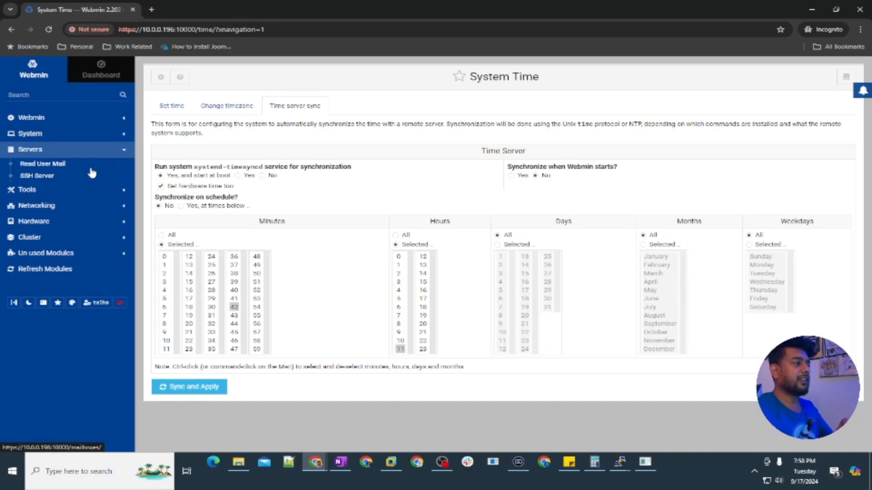
# Show the Time server sync settings on the System Time page
pyautogui.click(36, 181)
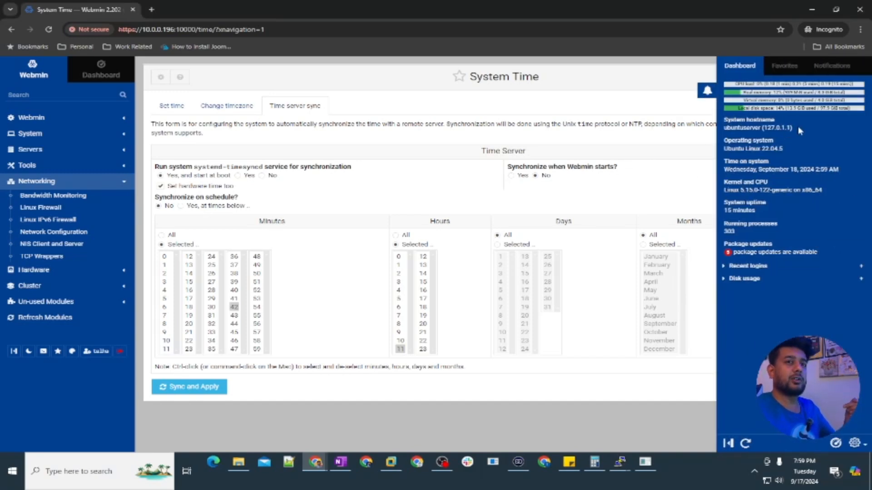
pyautogui.moveTo(461, 184)
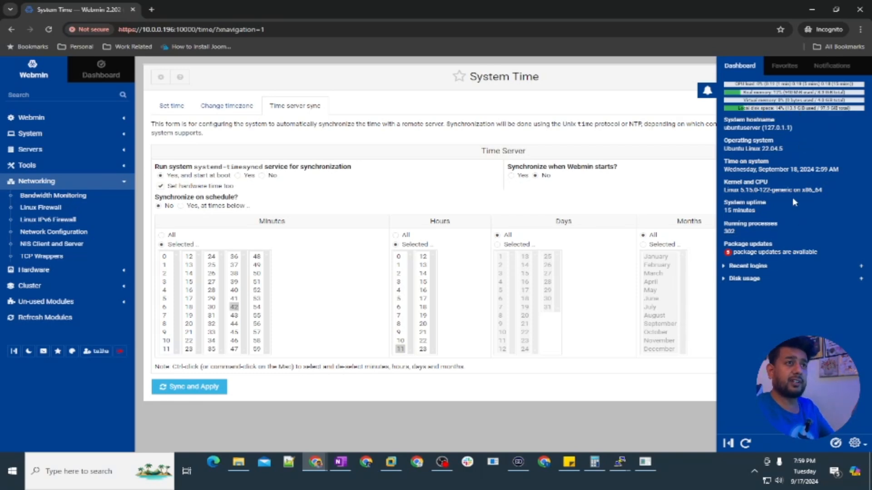
# View the sidebar's Notifications (package updates alert), then return to the Dashboard summary
pyautogui.click(830, 66)
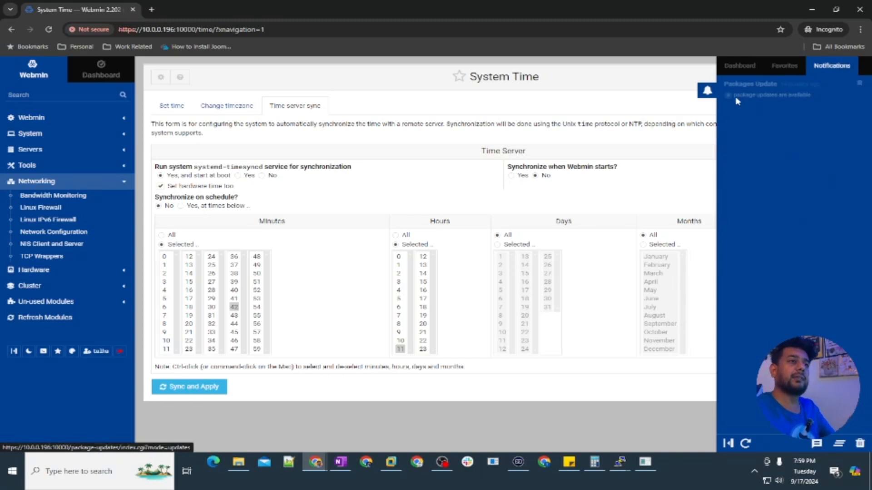
pyautogui.click(739, 66)
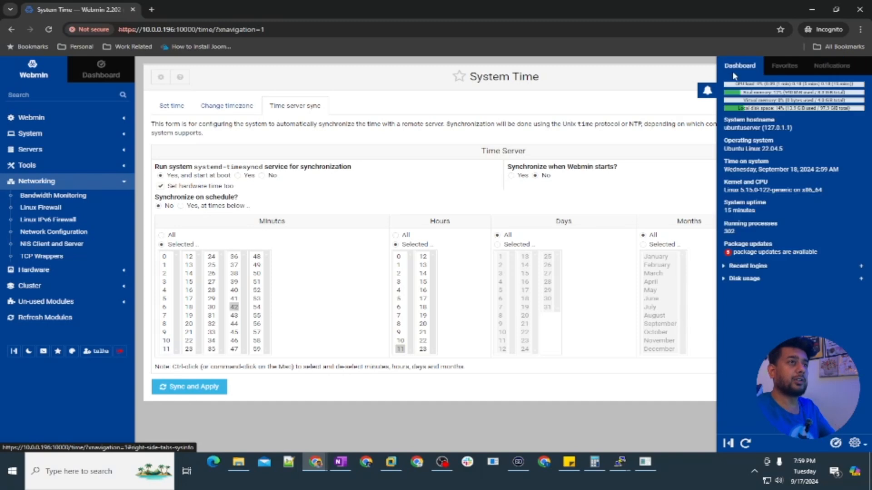
pyautogui.moveTo(761, 215)
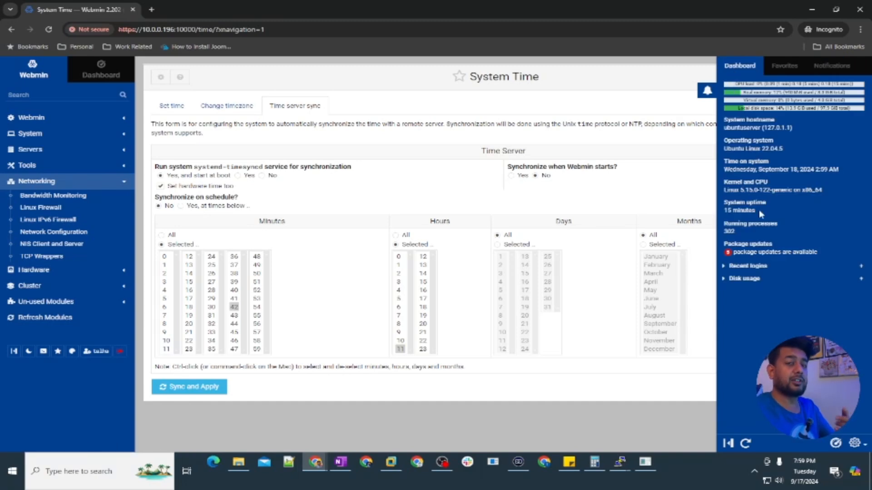